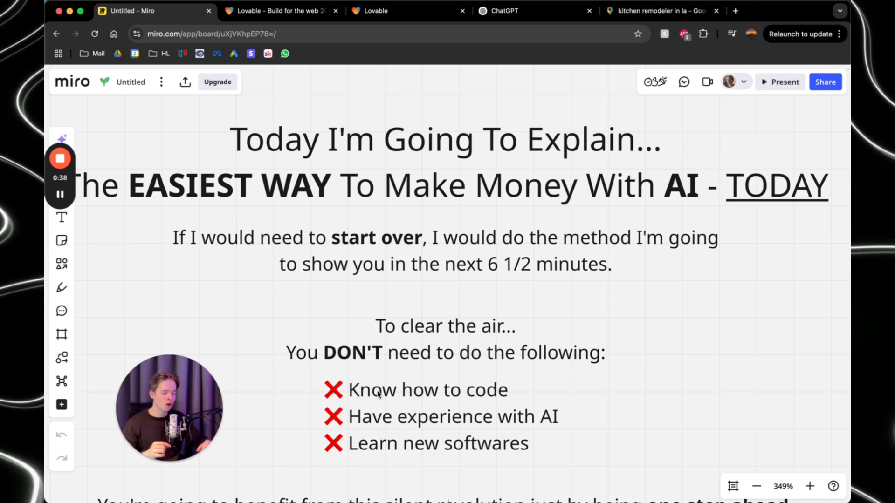
Scroll past the AI money-making intro to the envelope, arrow and angry emoji diagram
scroll("down", 3)
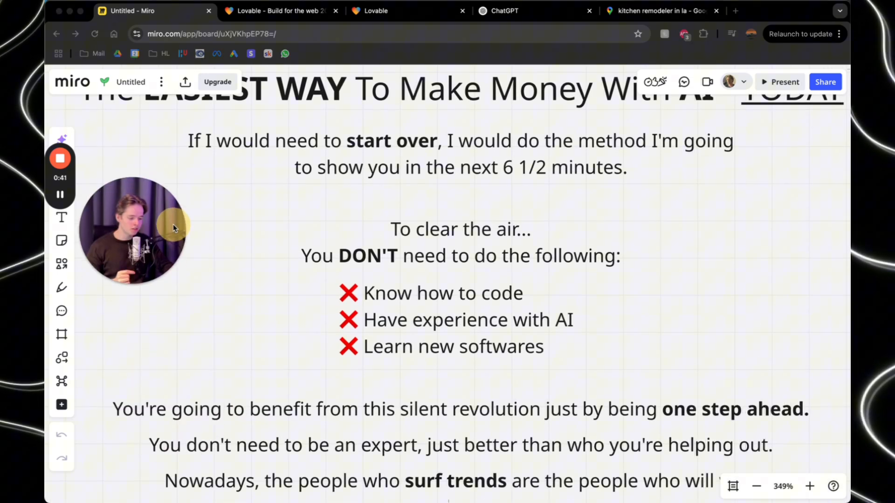
scroll("down", 3)
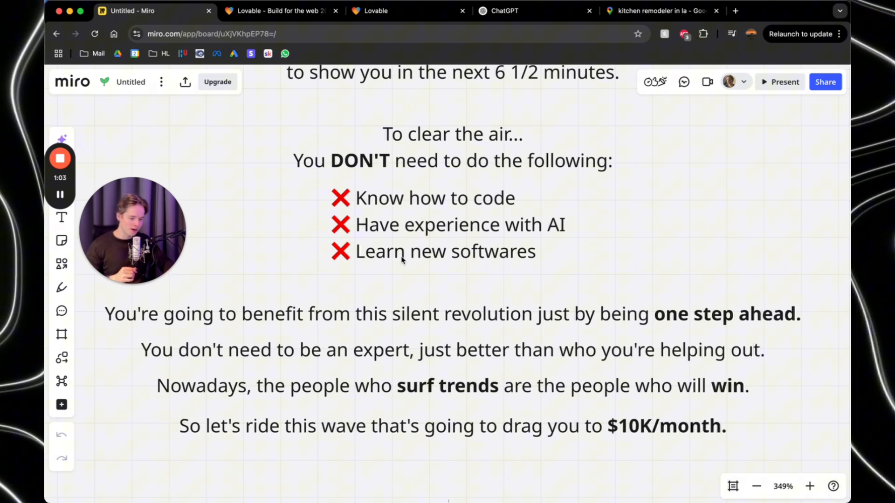
scroll("down", 3)
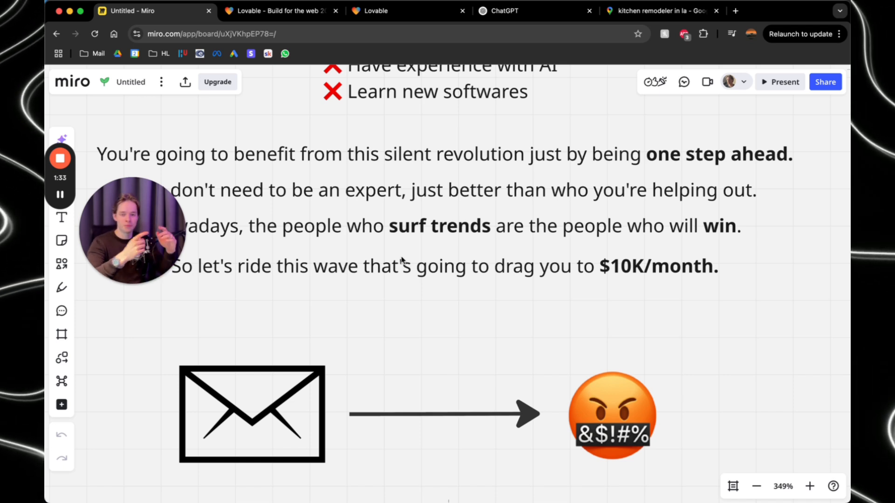
mouse_move(679, 426)
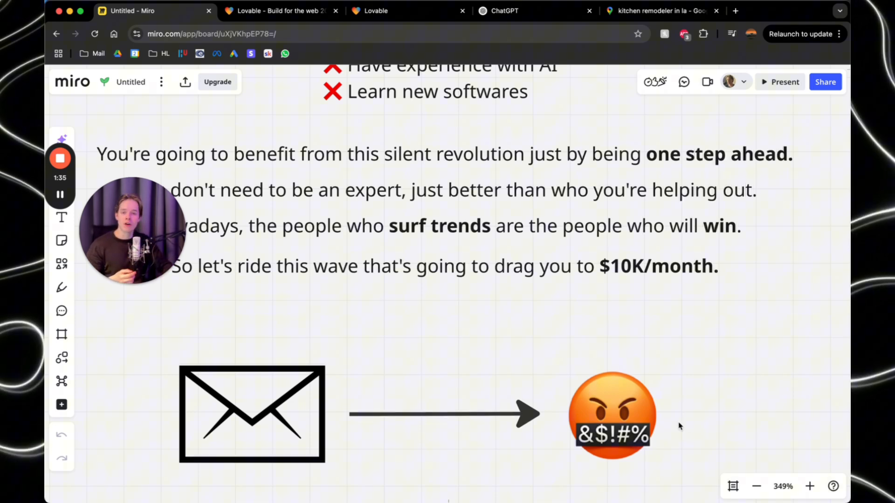
Scroll through the value-first and AI-can-help text down to the Lovable heart logo
scroll("down", 3)
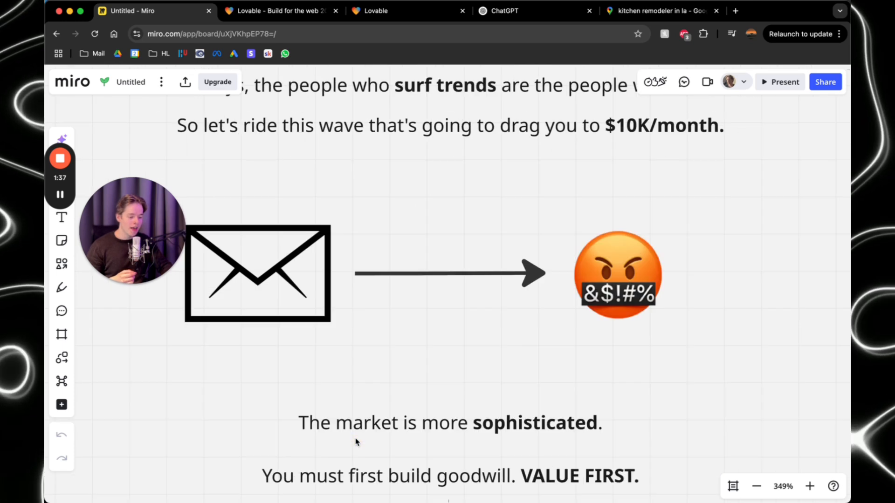
scroll("down", 3)
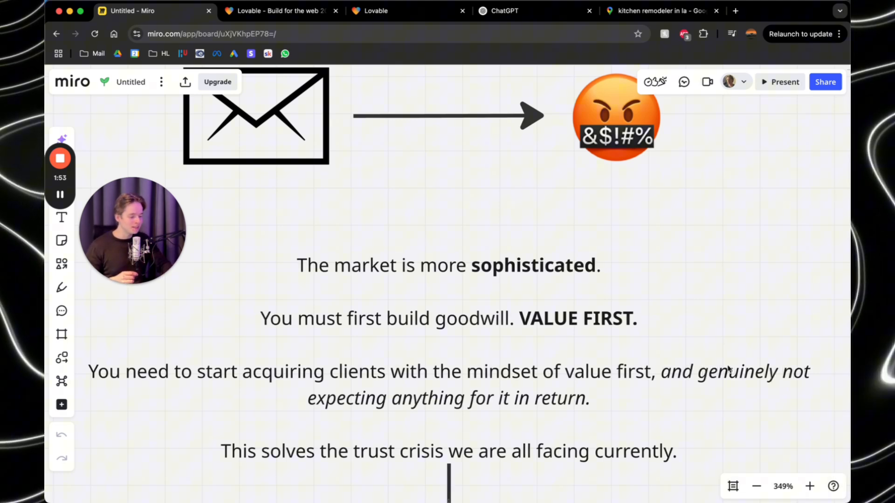
left_click(448, 371)
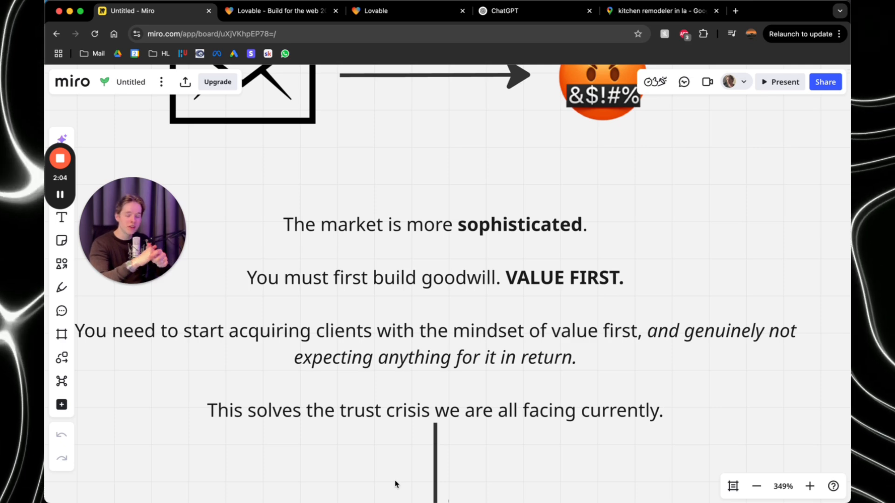
scroll("down", 3)
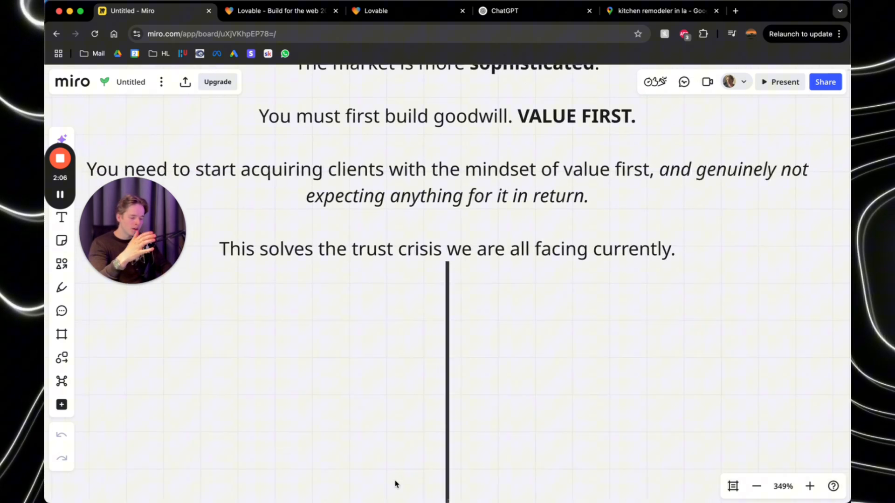
scroll("down", 3)
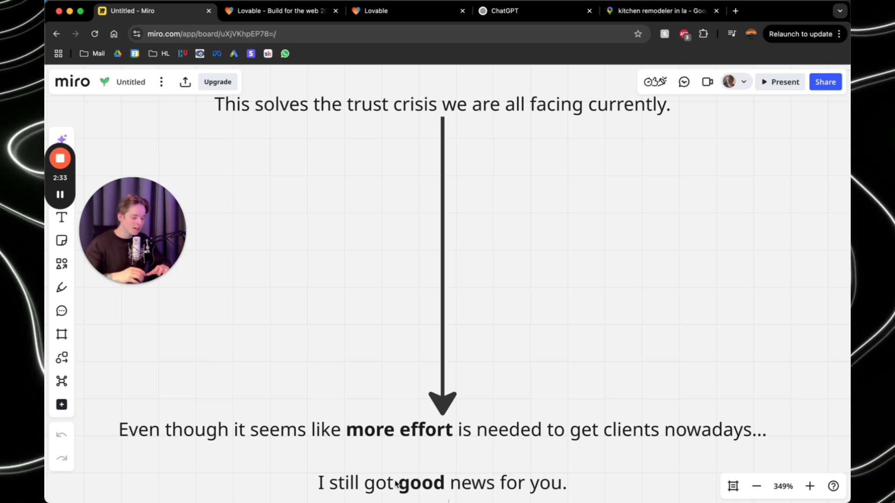
scroll("down", 3)
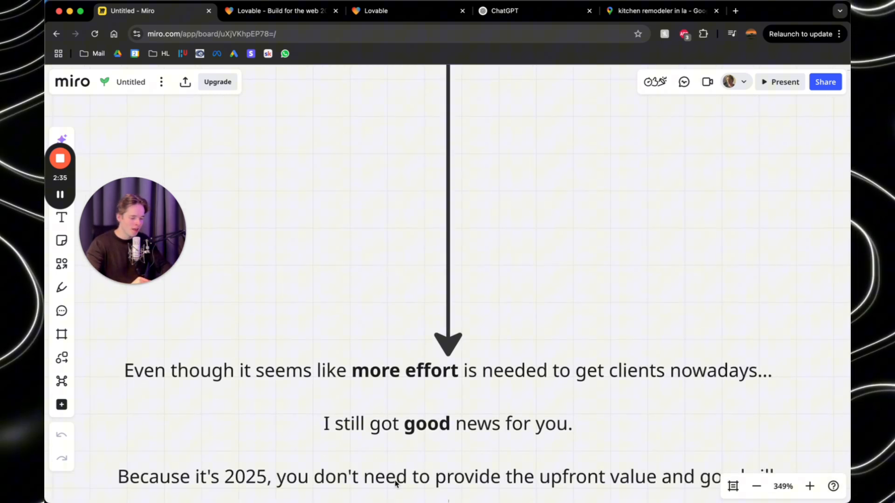
scroll("down", 3)
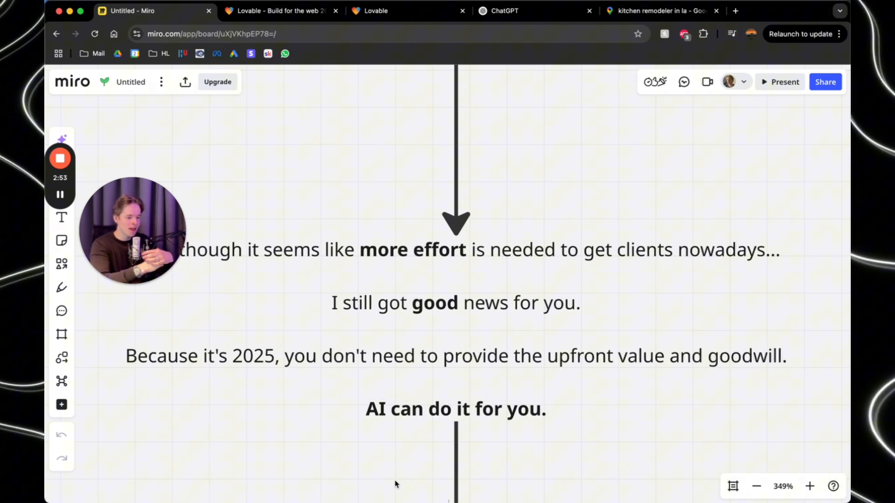
scroll("down", 3)
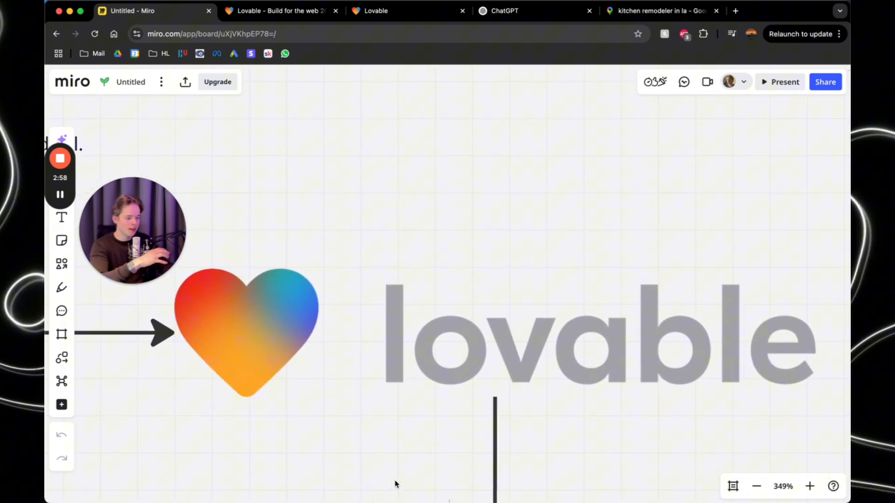
Browse the Kitchen Remodel LA preview, try the consultation email field, return to services
left_click(277, 10)
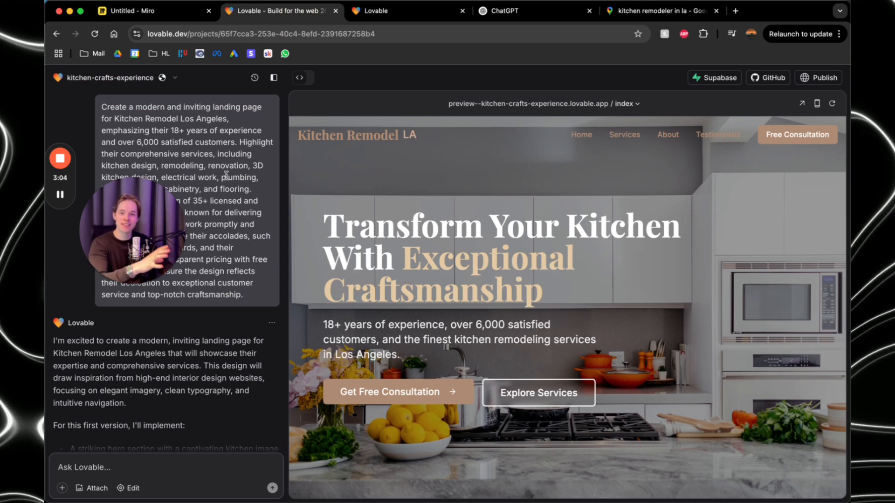
scroll("down", 3)
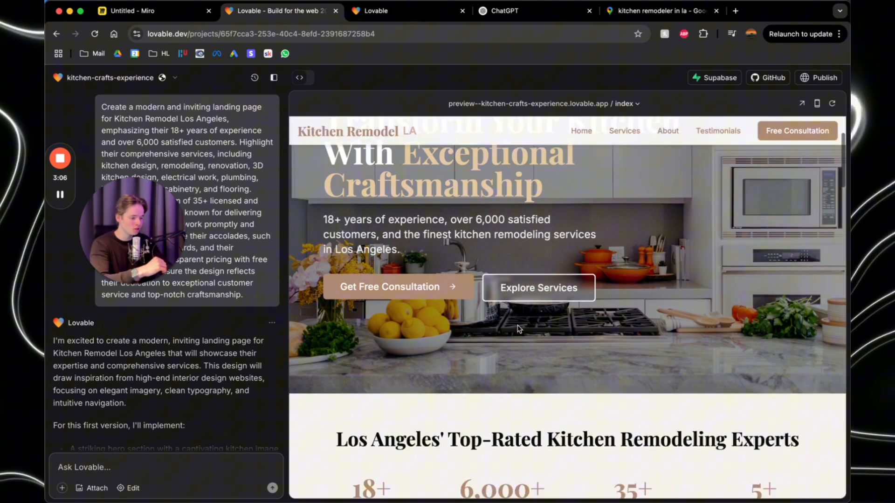
scroll("down", 3)
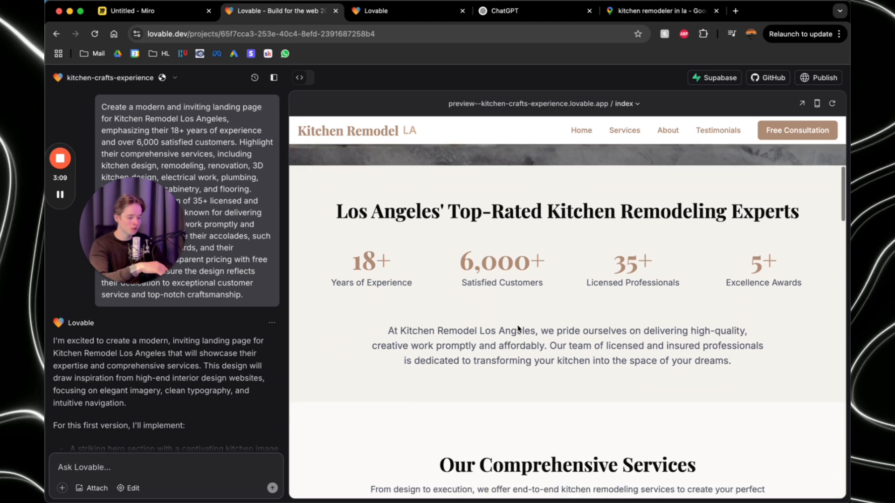
scroll("down", 3)
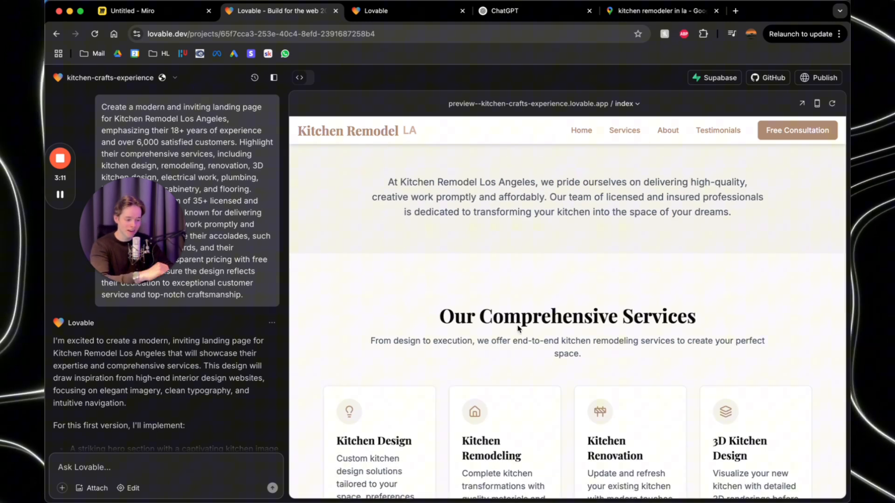
scroll("down", 3)
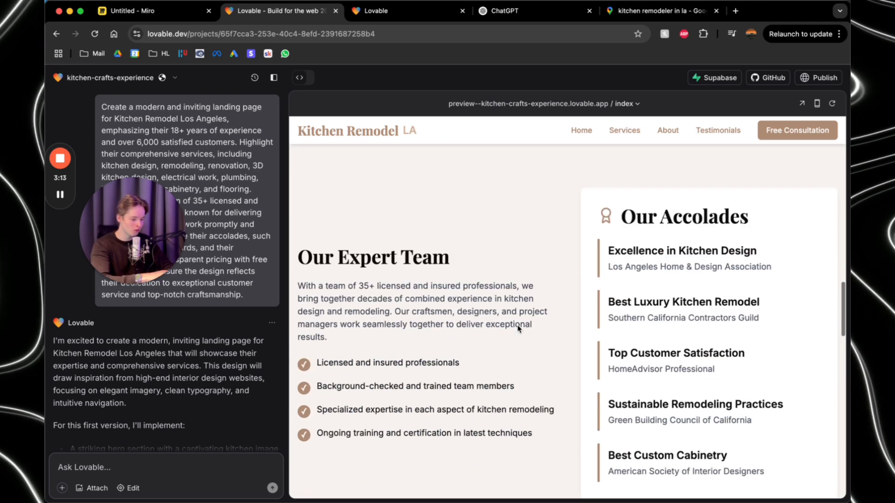
scroll("down", 3)
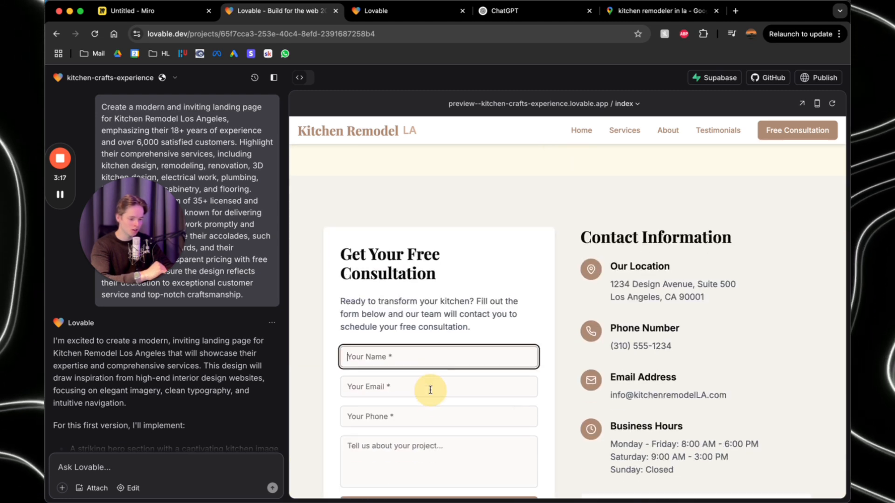
left_click(438, 386)
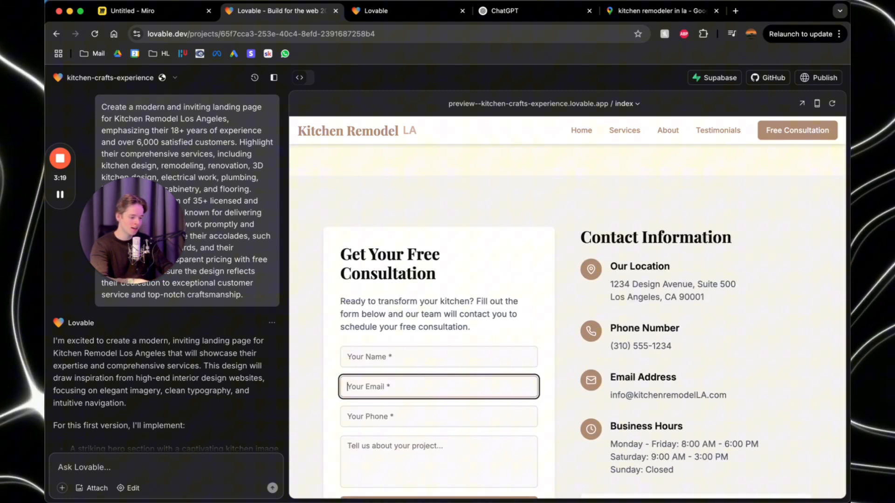
scroll("up", 3)
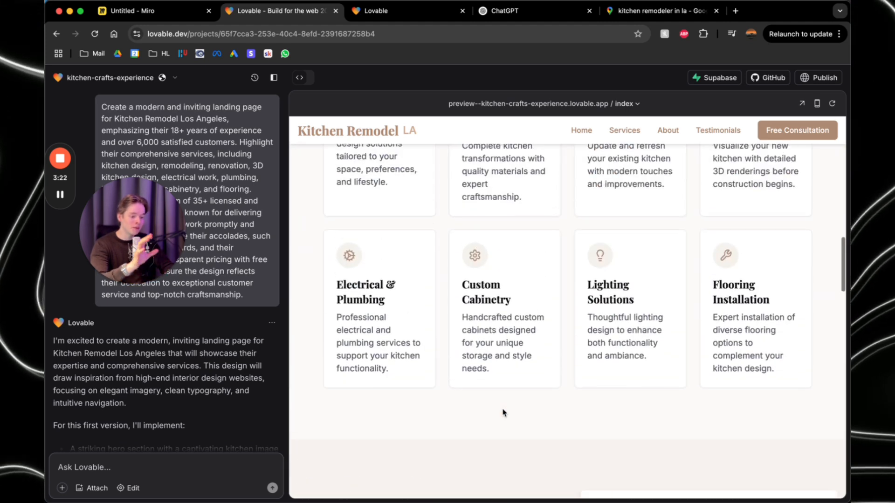
Glance further down the monetization board, then return to the kitchen-crafts-experience project
left_click(132, 10)
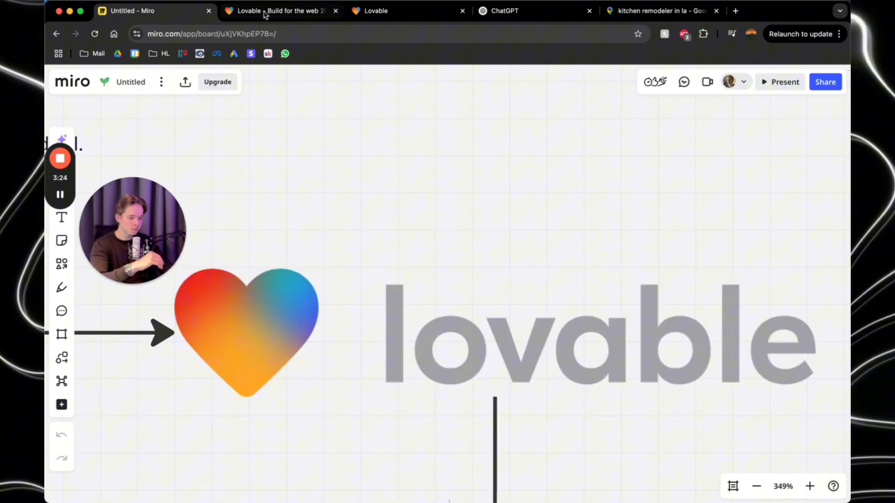
scroll("down", 3)
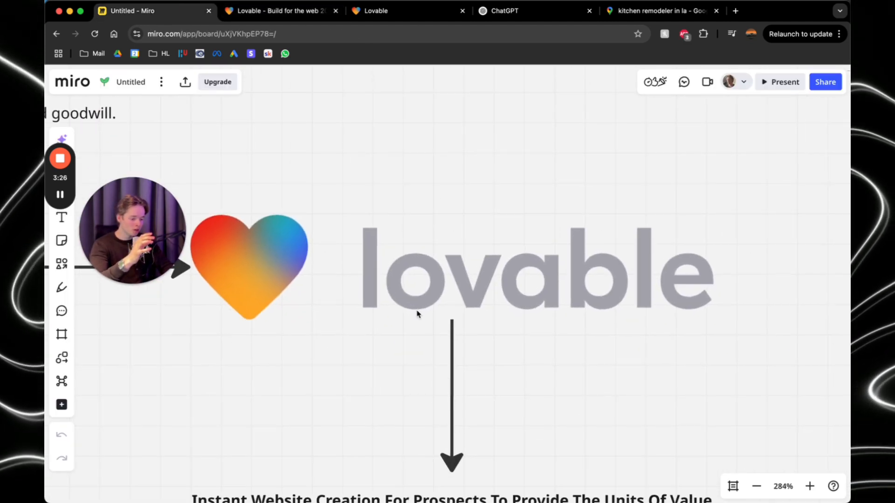
scroll("down", 3)
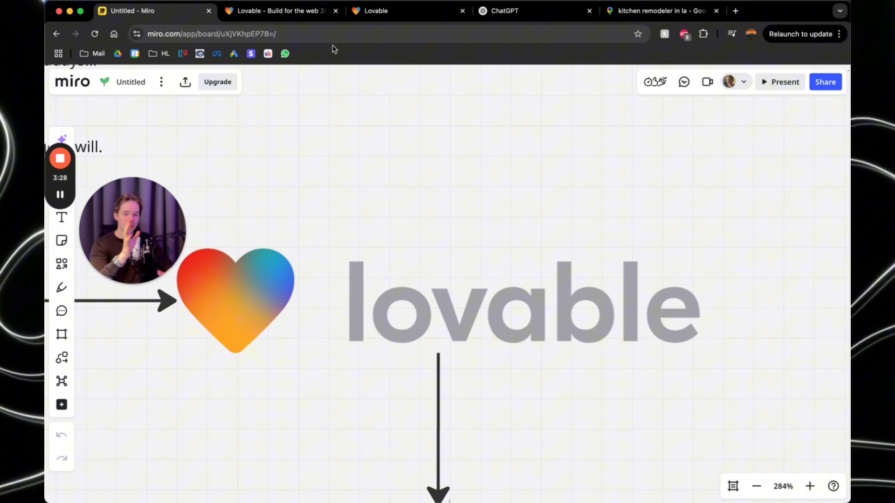
left_click(279, 10)
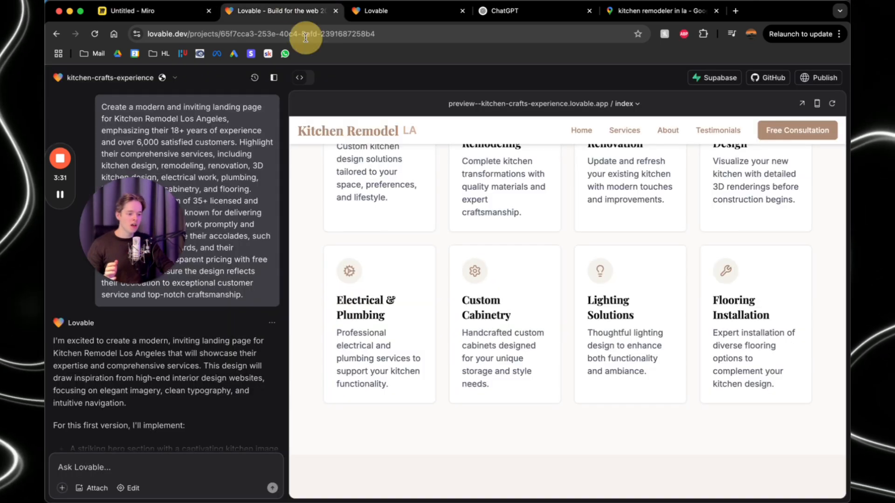
scroll("up", 3)
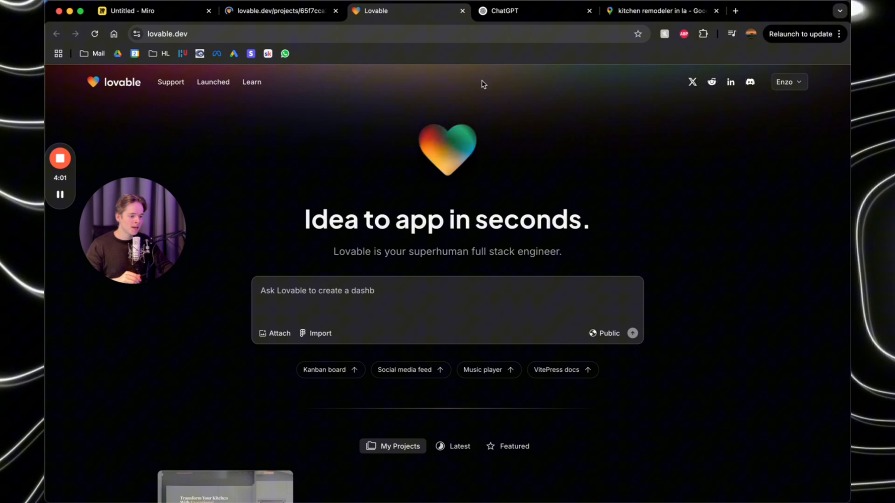
Check the Google Maps, ChatGPT and Lovable tabs, settling on the prompt-writer chat
left_click(656, 11)
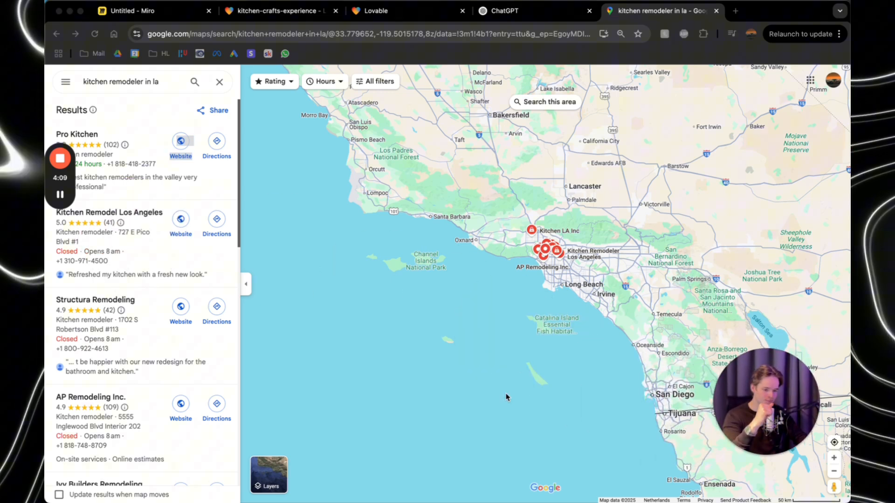
left_click(504, 11)
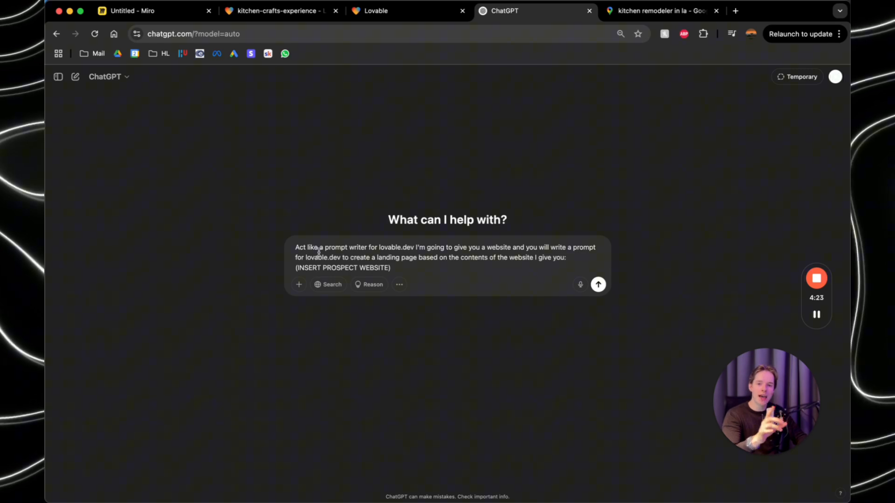
left_click(376, 10)
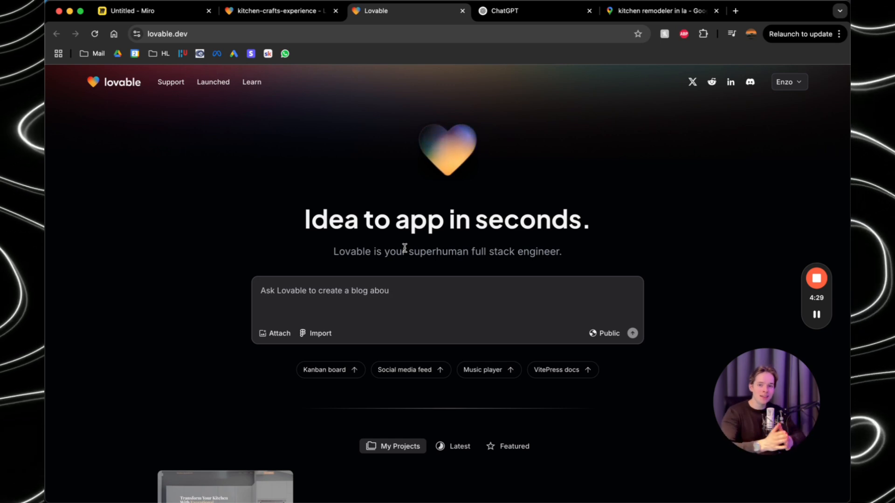
left_click(504, 10)
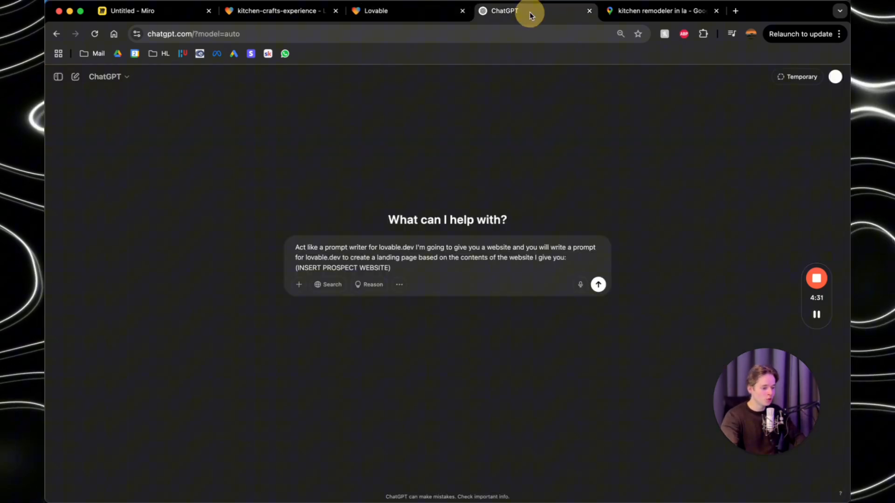
Copy Pro Kitchen's website link from the Google Maps kitchen remodeler results
left_click(657, 10)
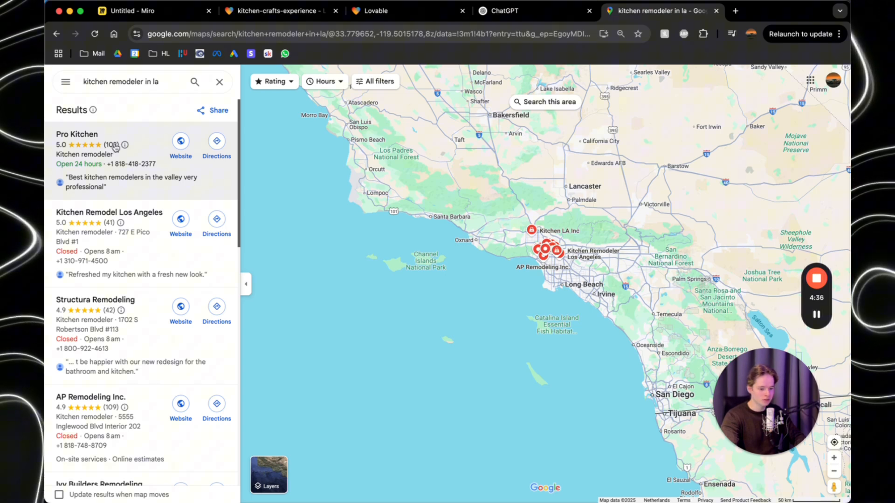
mouse_move(180, 141)
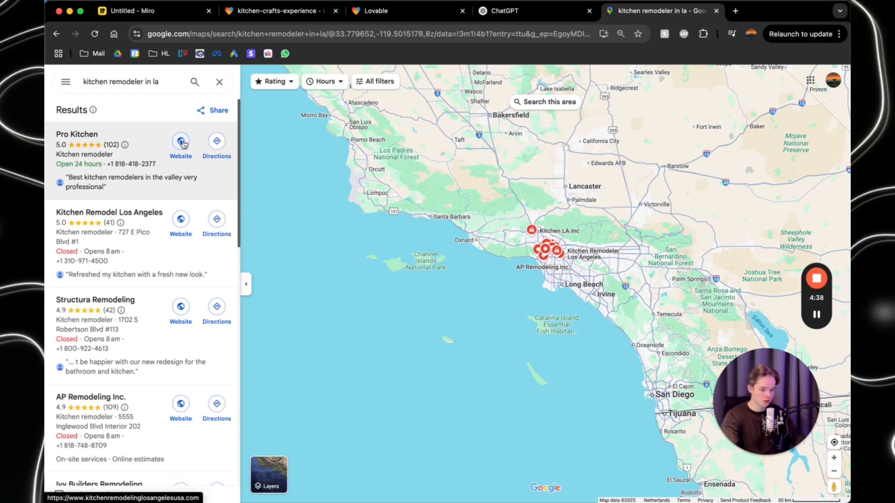
right_click(181, 141)
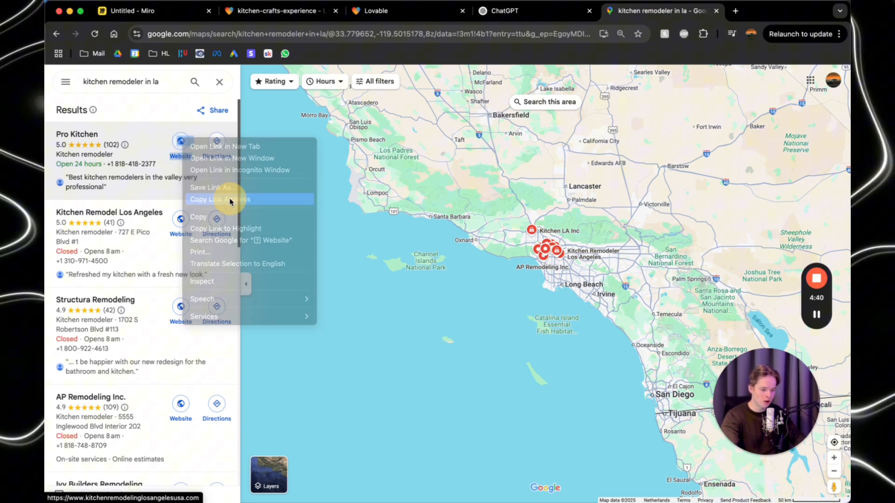
left_click(219, 199)
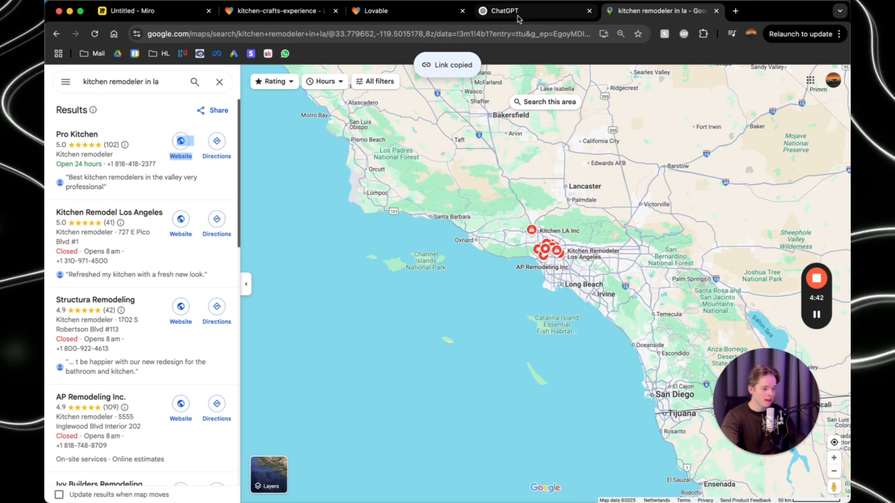
left_click(499, 10)
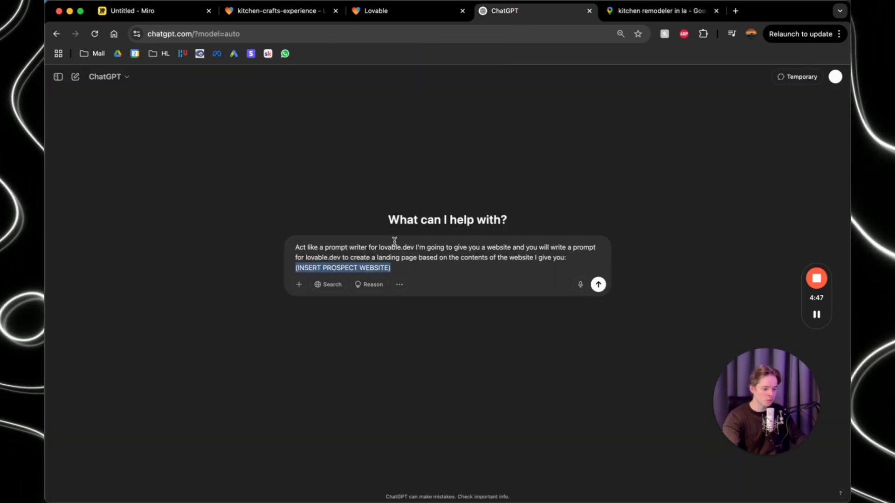
mouse_move(531, 241)
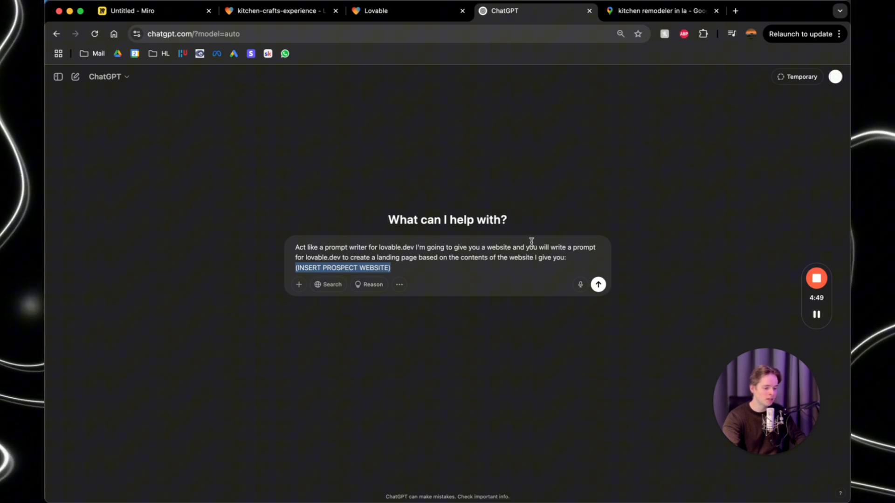
mouse_move(376, 247)
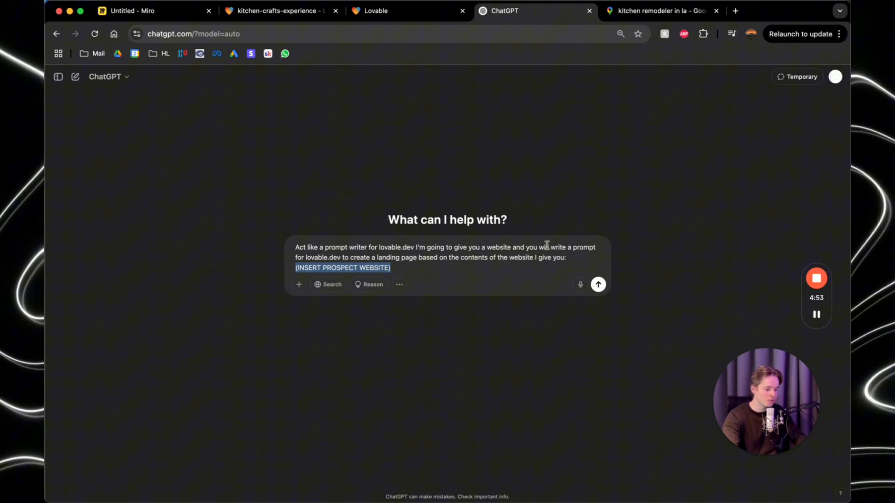
type("https://www.kitchenremodelinglosangelesusa.com/")
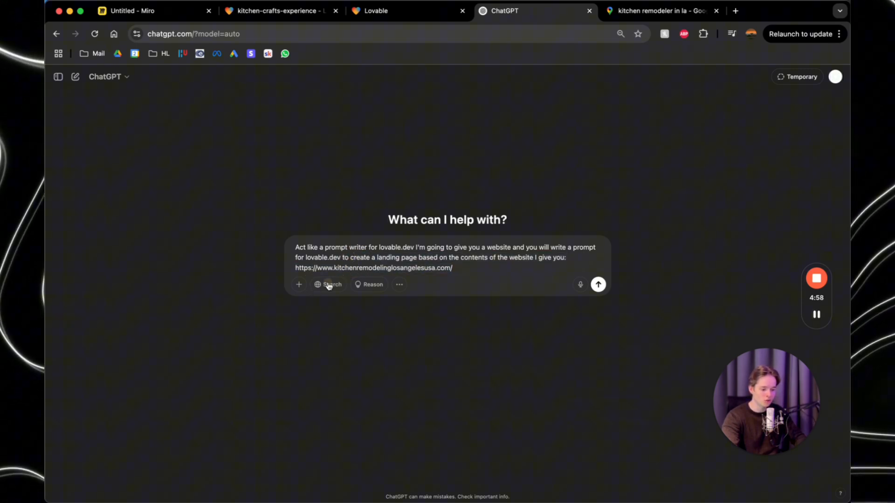
left_click(597, 284)
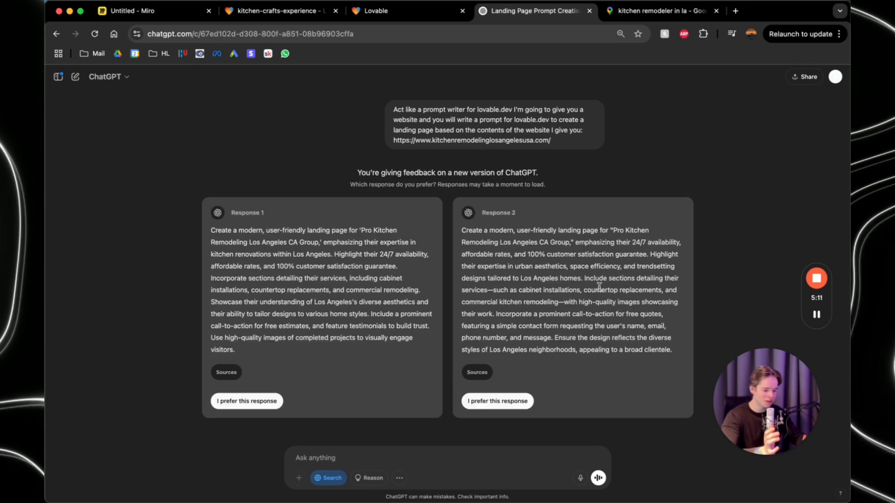
left_click(246, 401)
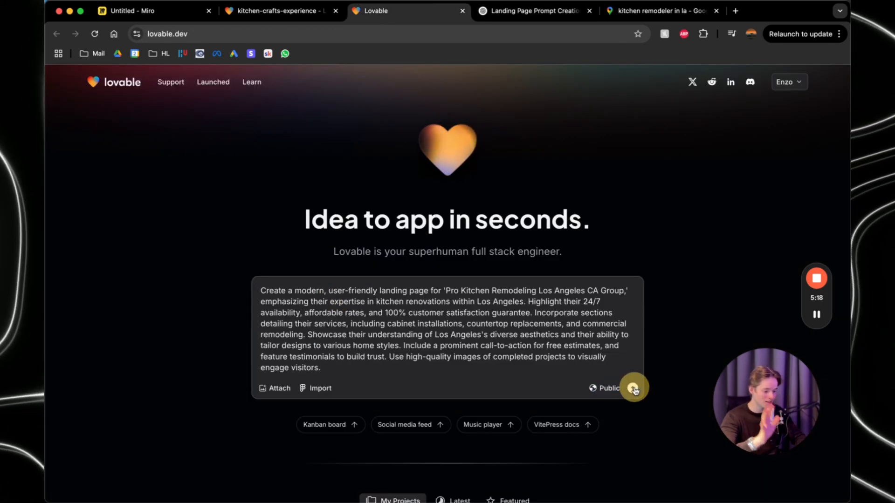
Submit the pasted Pro Kitchen landing-page prompt to Lovable
left_click(634, 388)
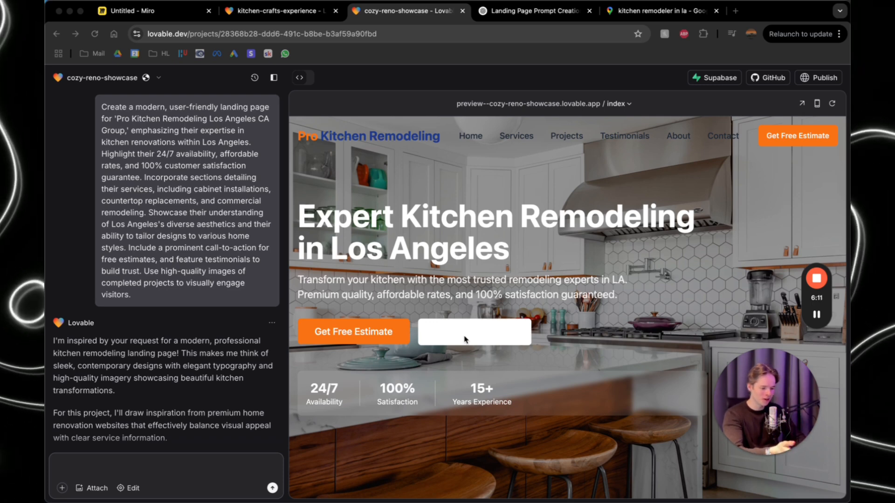
scroll("down", 3)
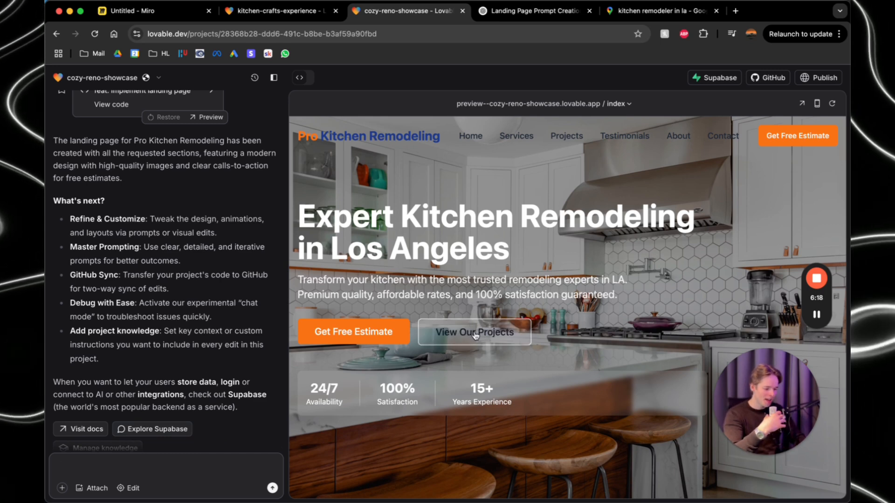
scroll("down", 3)
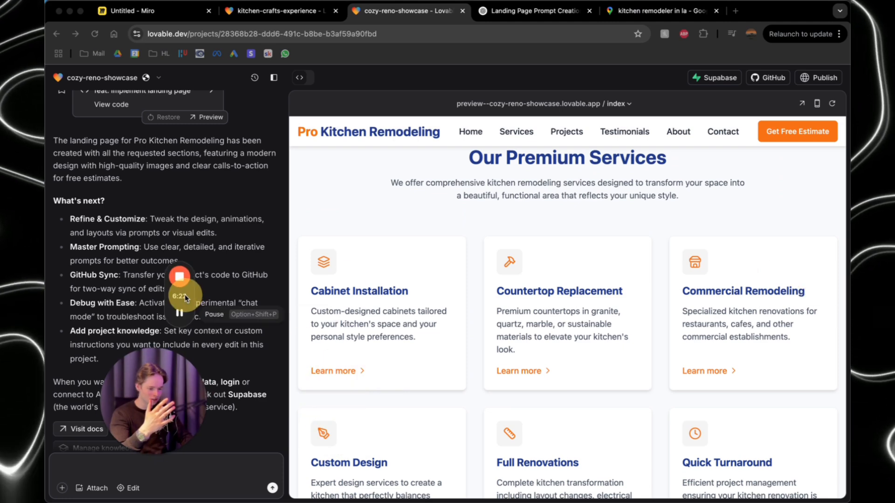
scroll("down", 3)
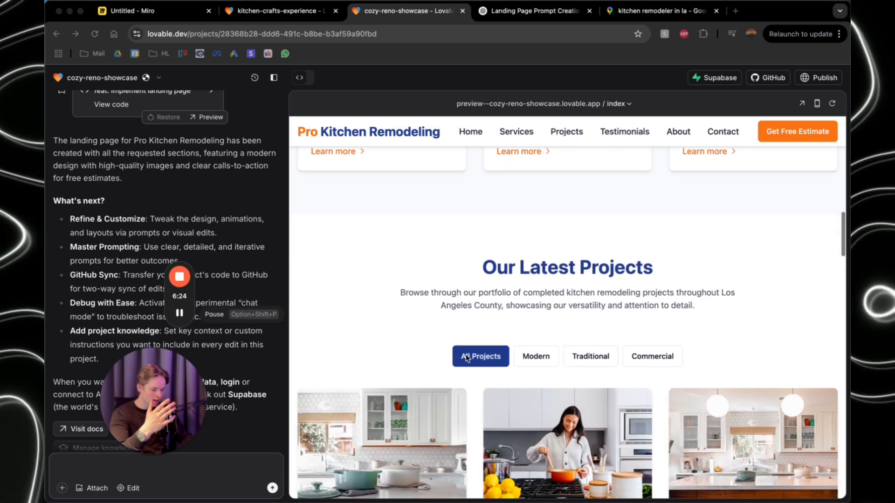
scroll("down", 3)
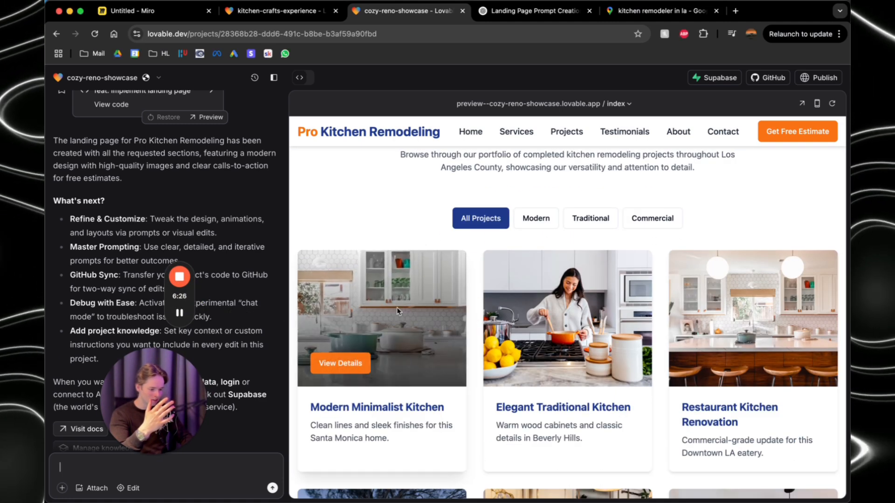
left_click(535, 218)
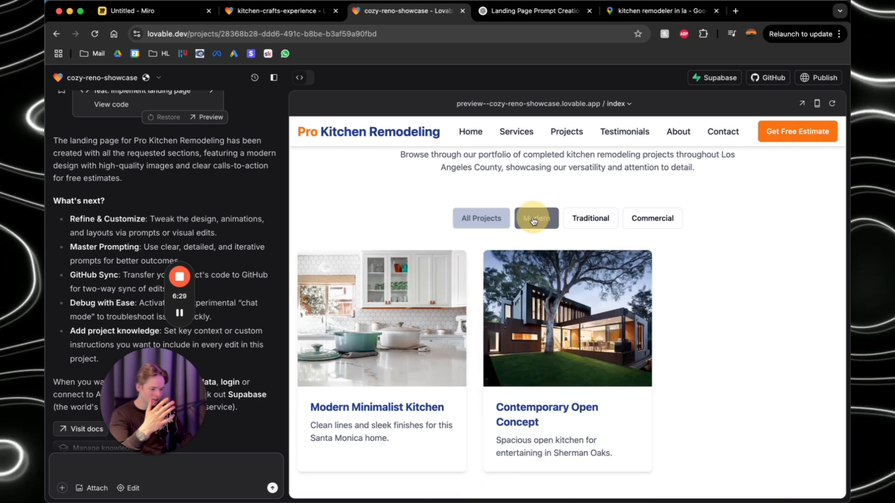
left_click(653, 218)
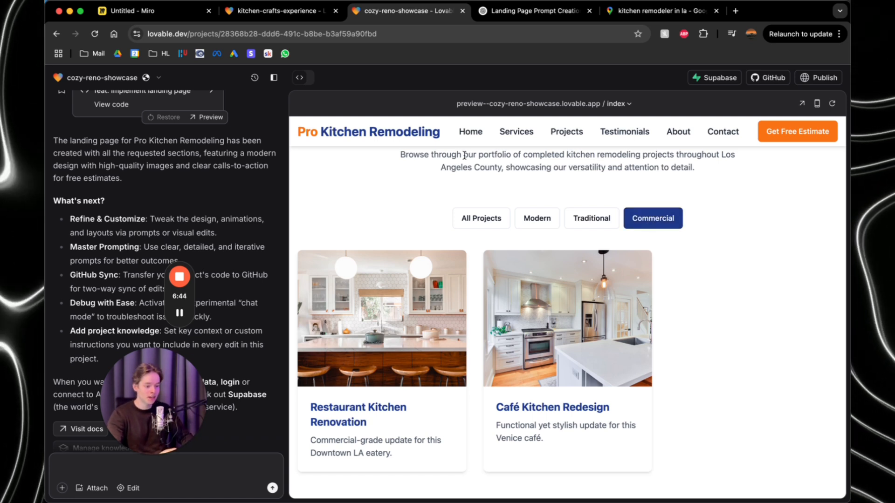
mouse_move(402, 210)
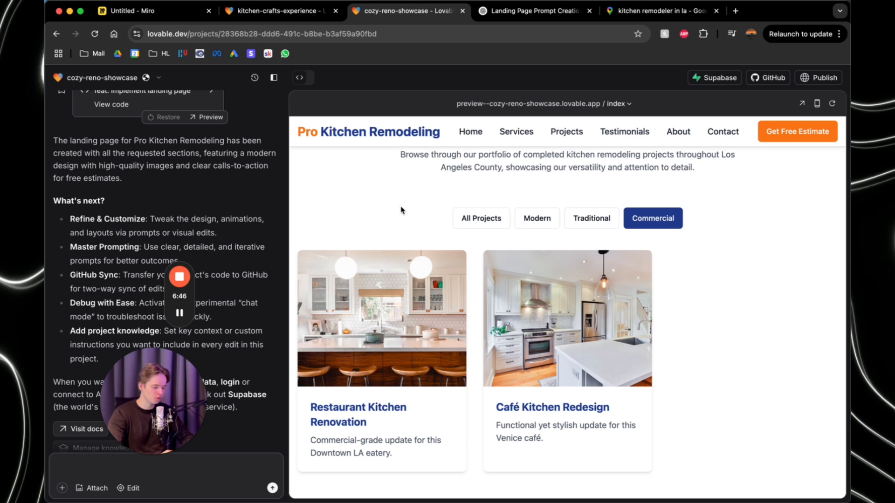
mouse_move(626, 335)
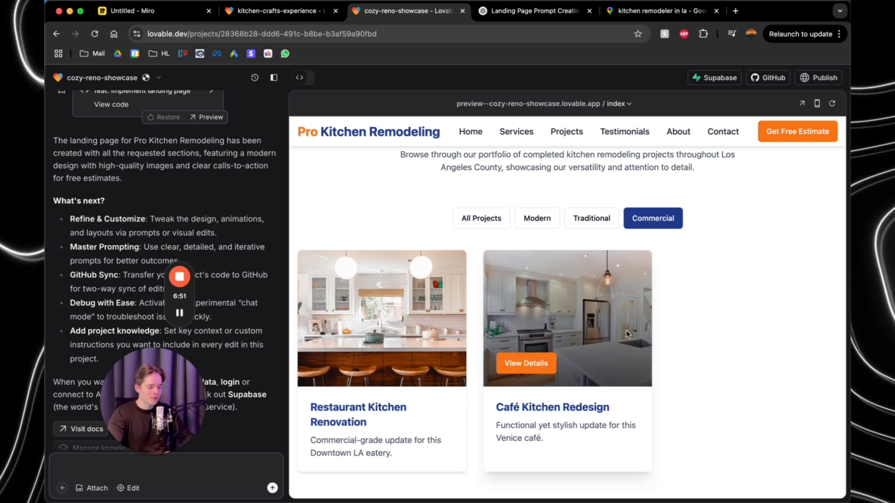
scroll("down", 3)
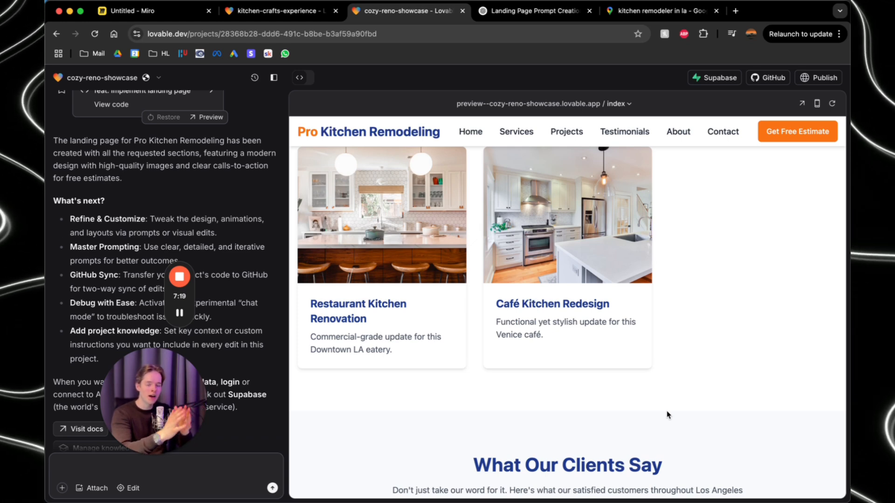
Review the preview's testimonials, about, contact and footer sections, then return to Miro
scroll("down", 3)
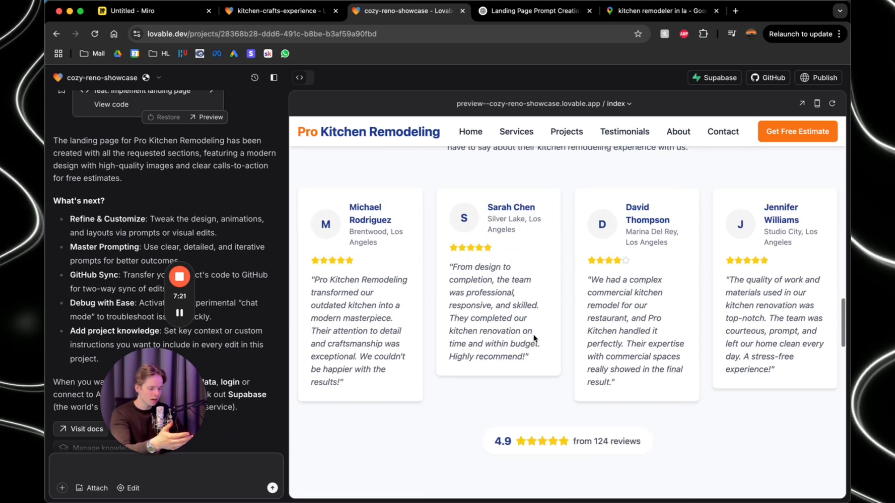
scroll("up", 3)
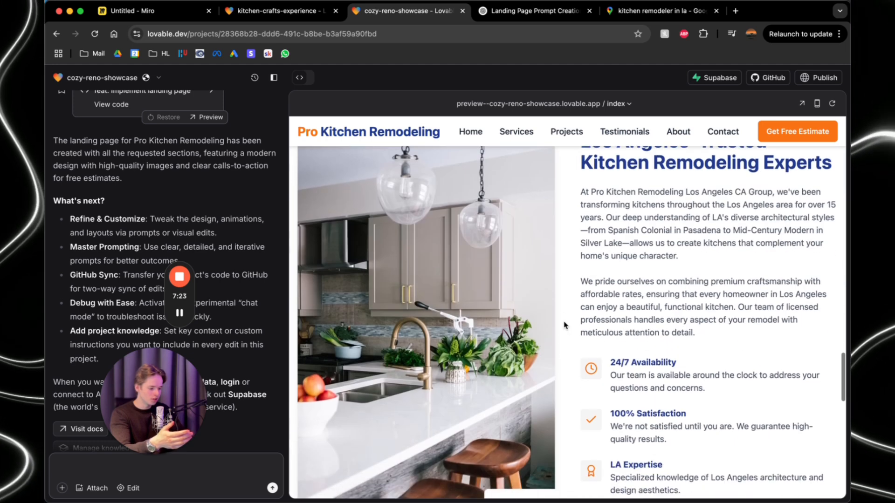
scroll("down", 3)
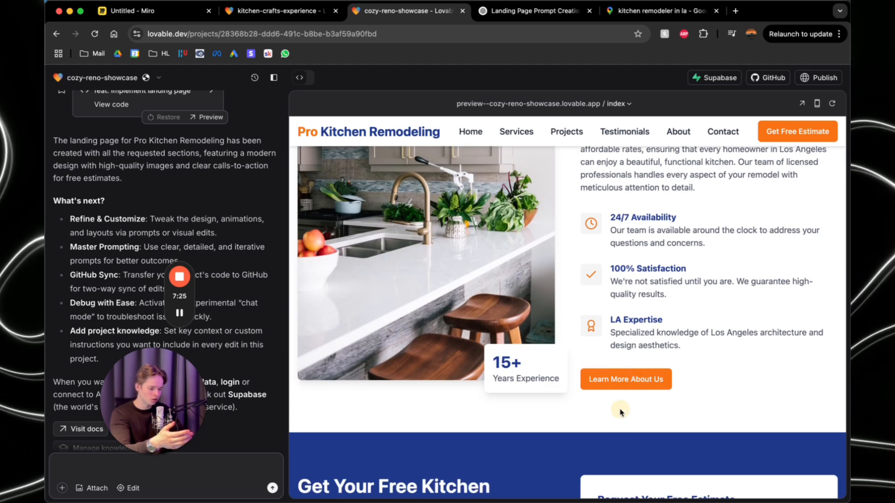
scroll("down", 3)
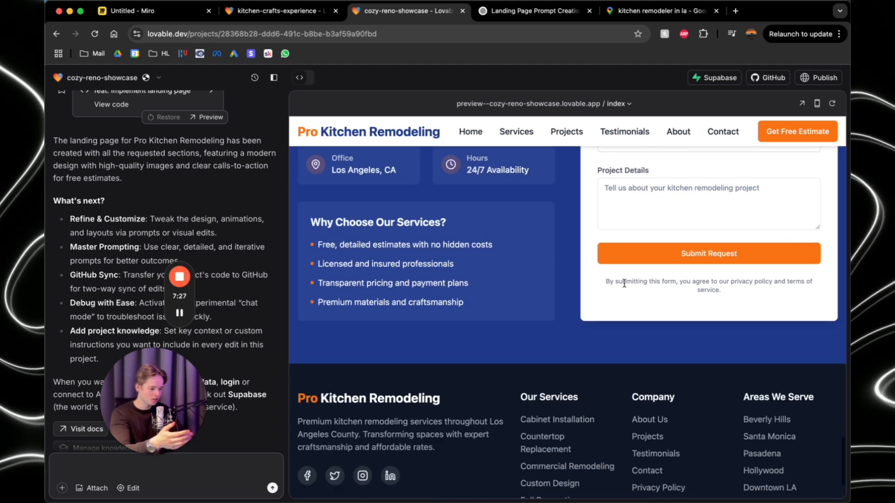
scroll("up", 3)
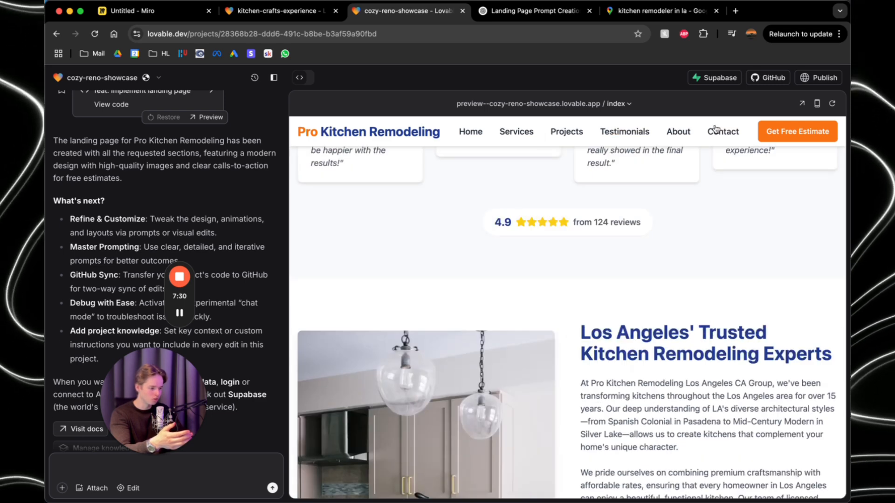
scroll("up", 3)
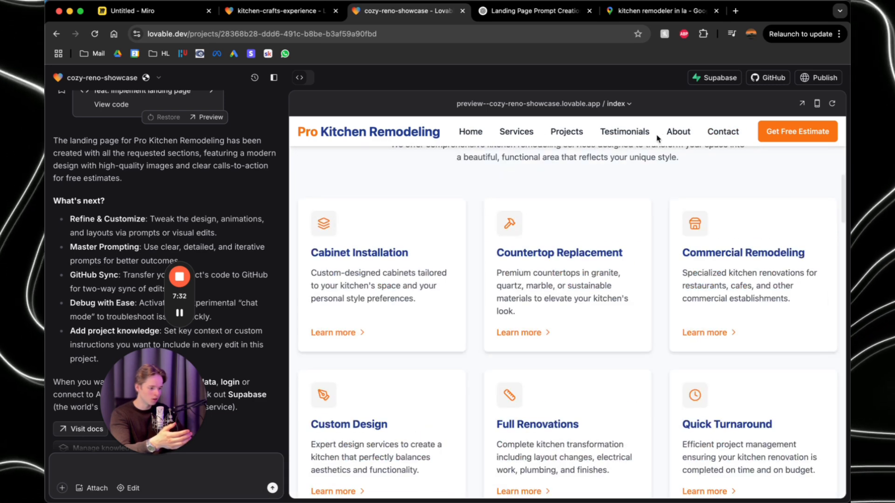
scroll("down", 3)
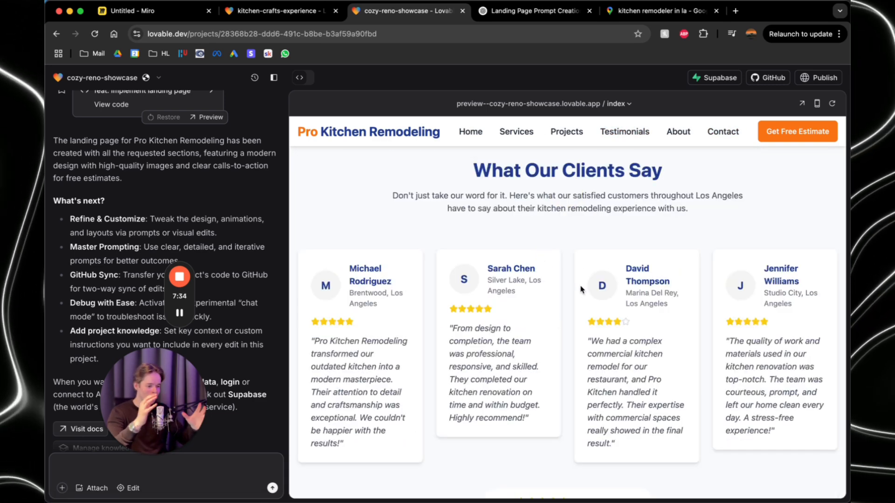
scroll("up", 3)
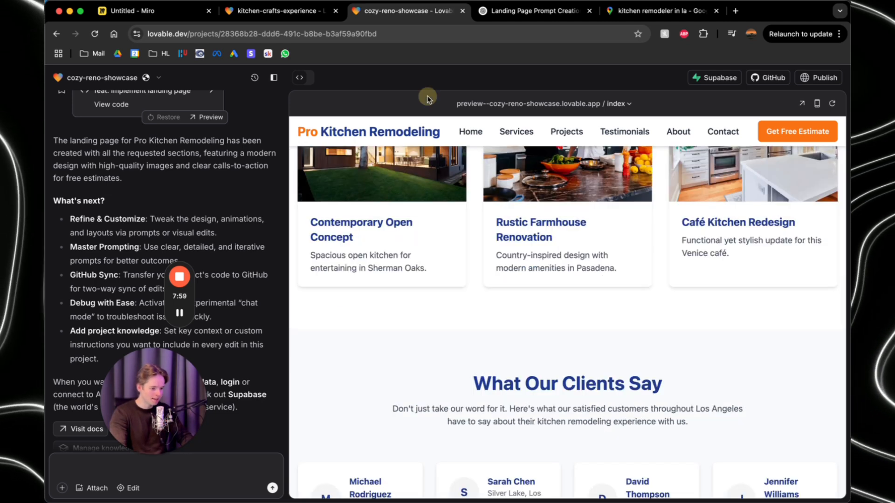
mouse_move(577, 96)
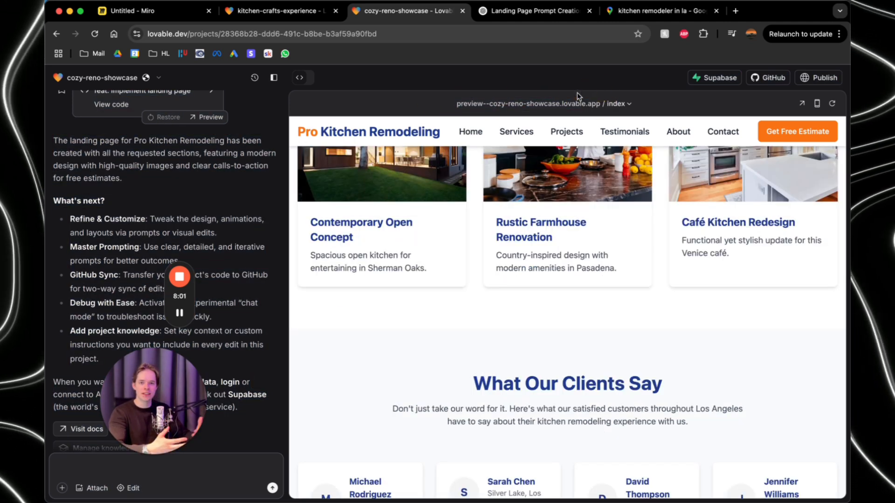
left_click(131, 10)
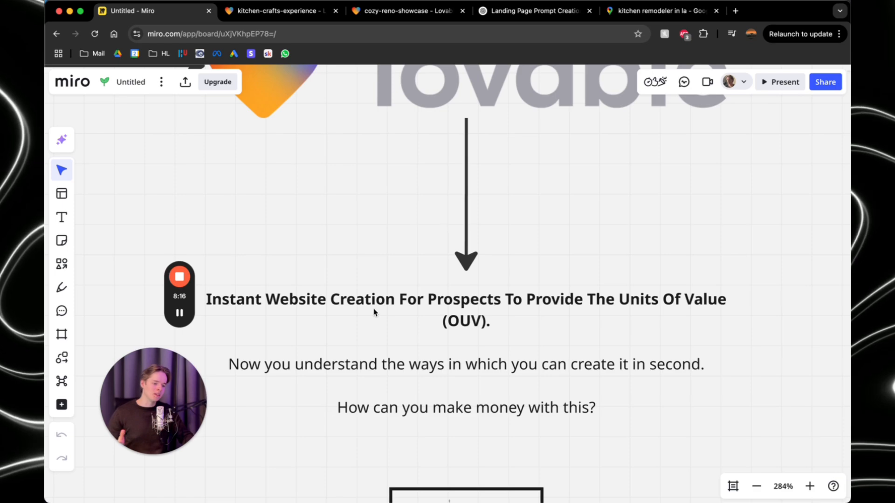
left_click(406, 10)
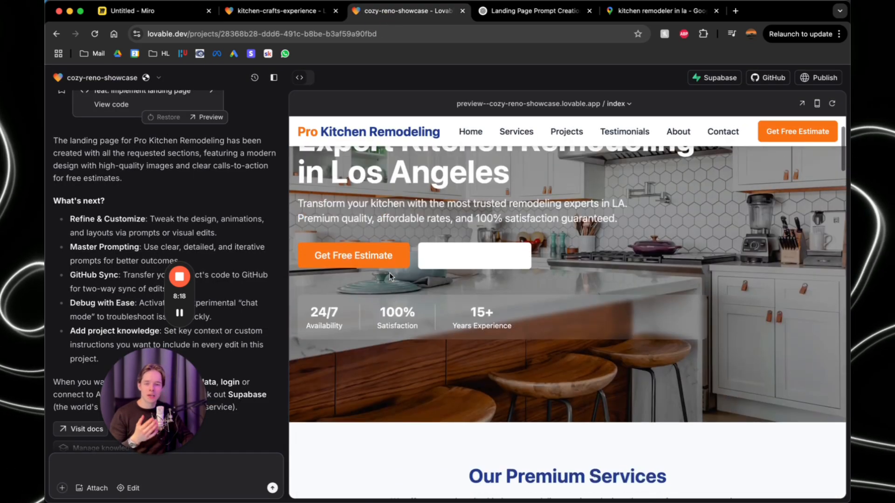
left_click(153, 10)
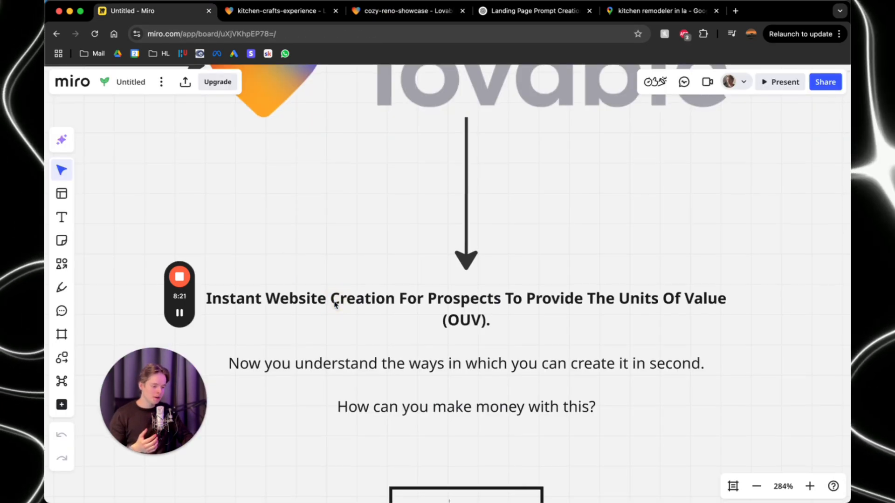
scroll("down", 3)
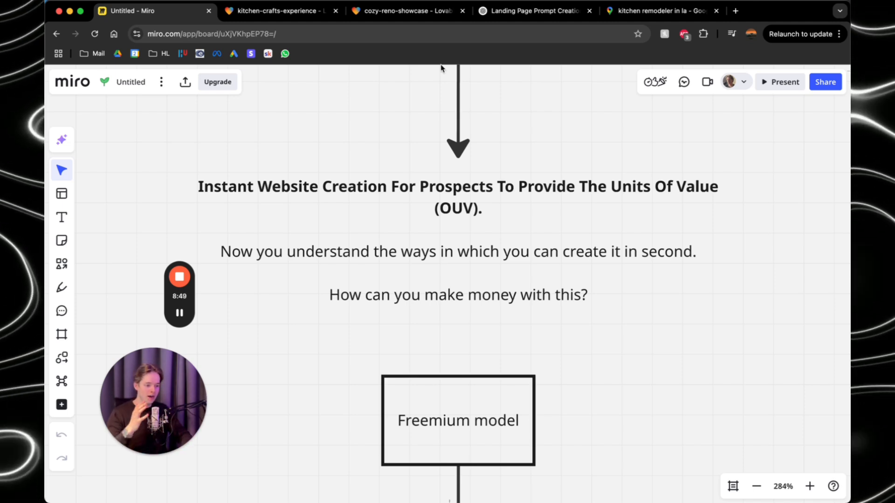
scroll("down", 3)
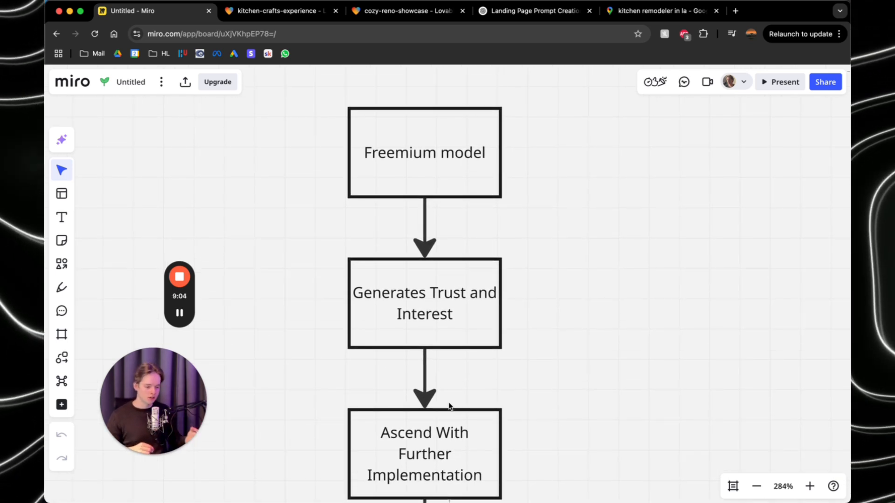
scroll("down", 3)
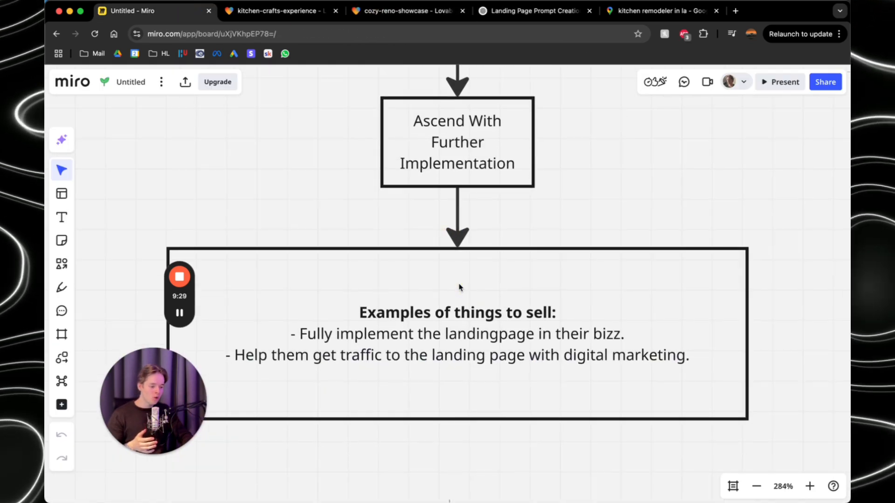
scroll("down", 3)
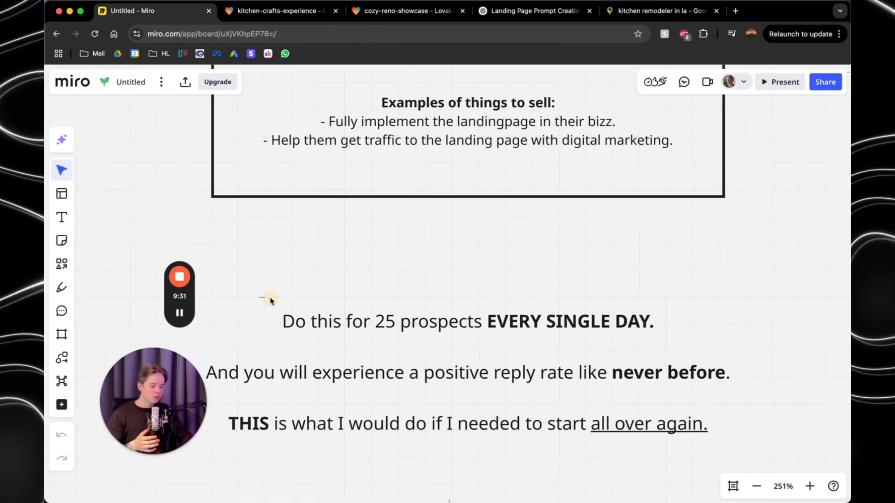
scroll("up", 3)
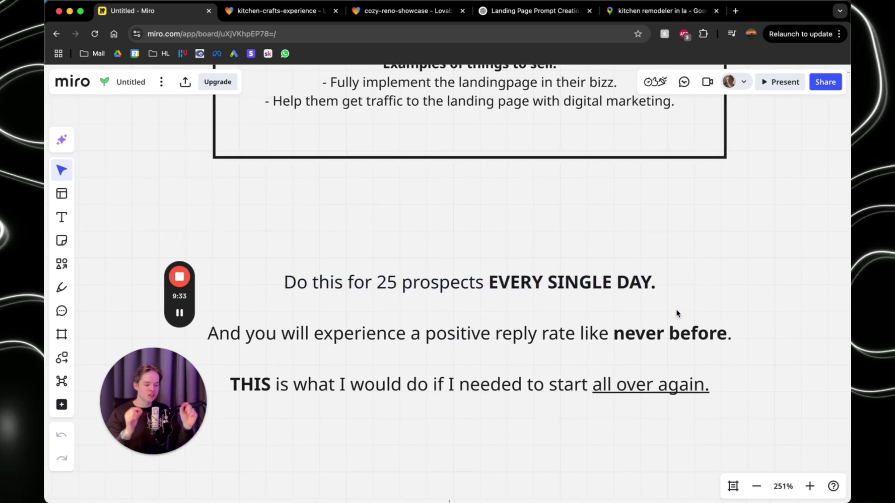